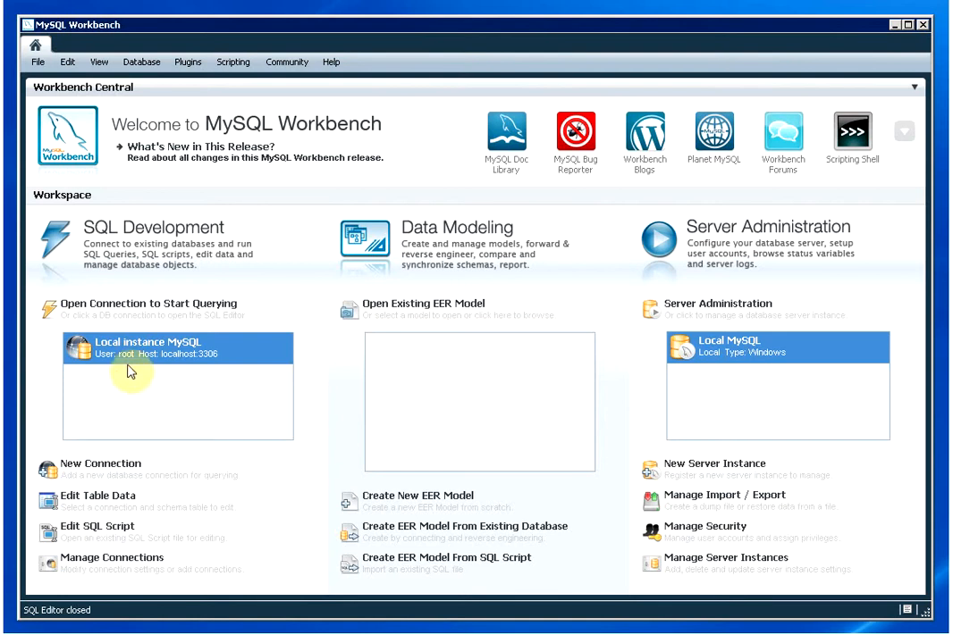
mouse_move(129, 358)
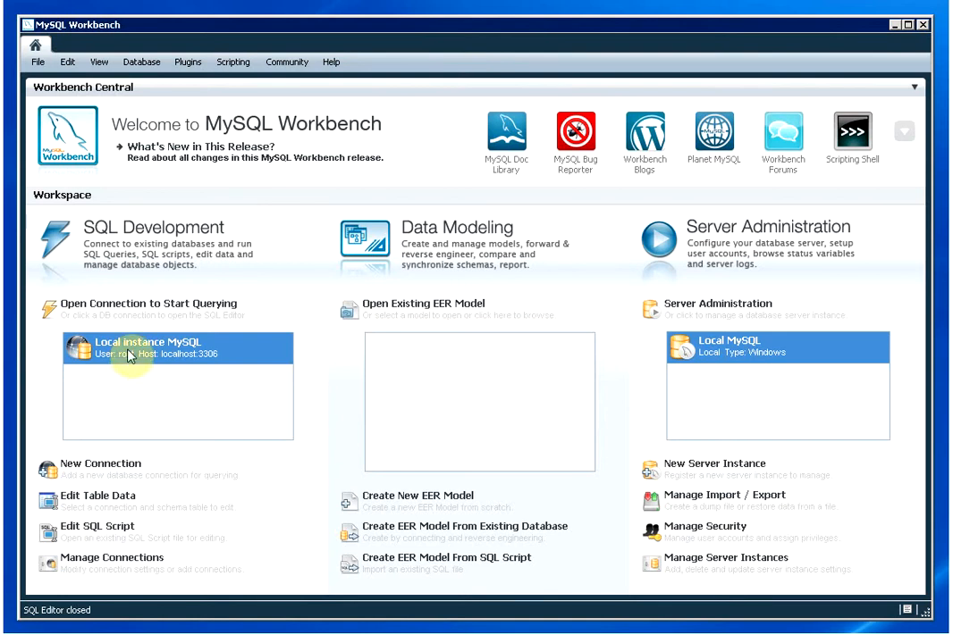
Step: Start a SQL Editor session on 'Local instance MySQL', listing villa1, villa2 and other schemas
double_click(177, 354)
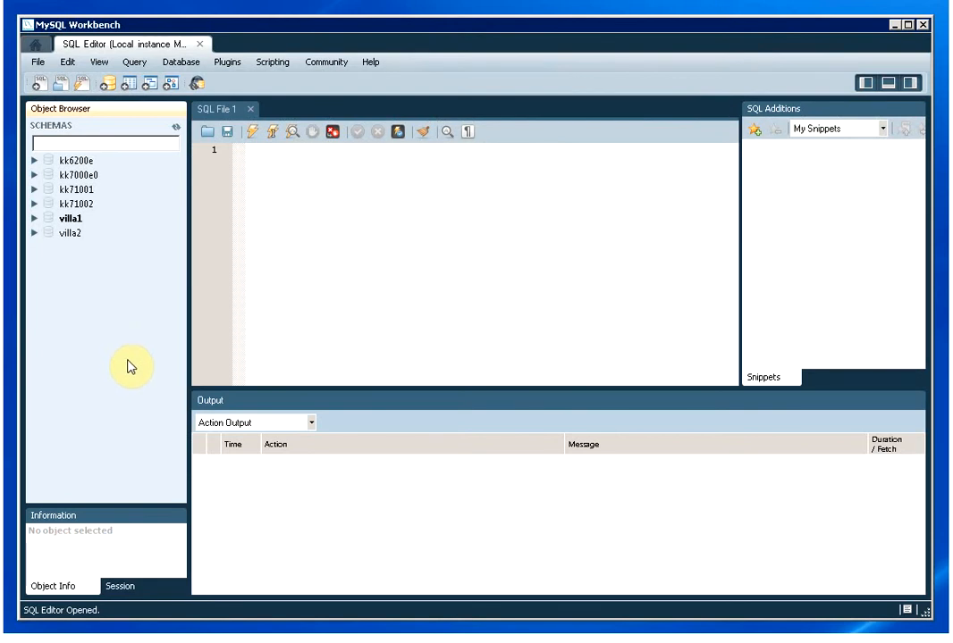
mouse_move(116, 163)
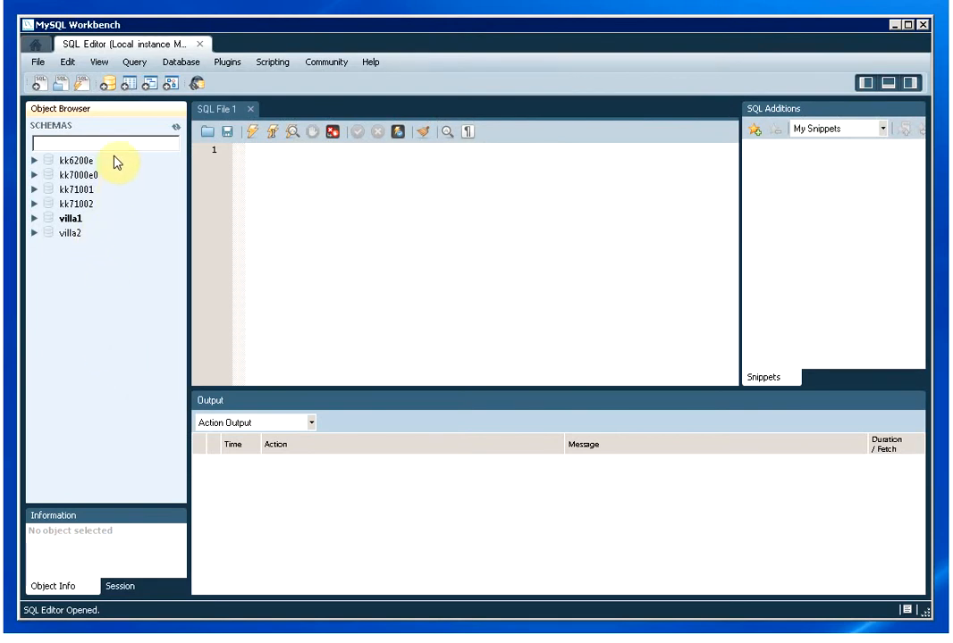
mouse_move(97, 269)
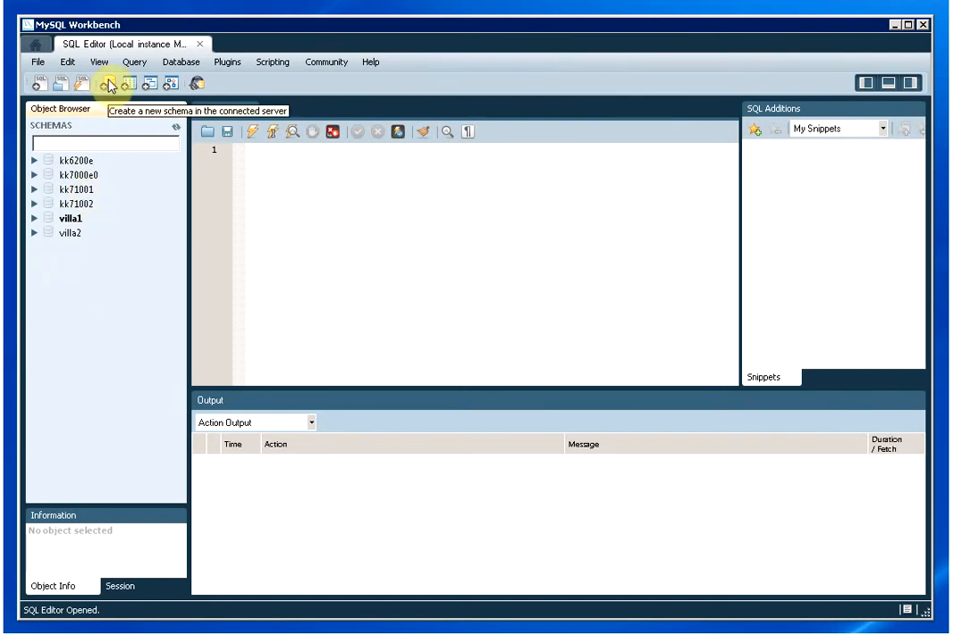
Step: Create schema 'konakart' with 'utf8 - default collation', apply it, and expand it to show Tables, Views and Routines
click(107, 85)
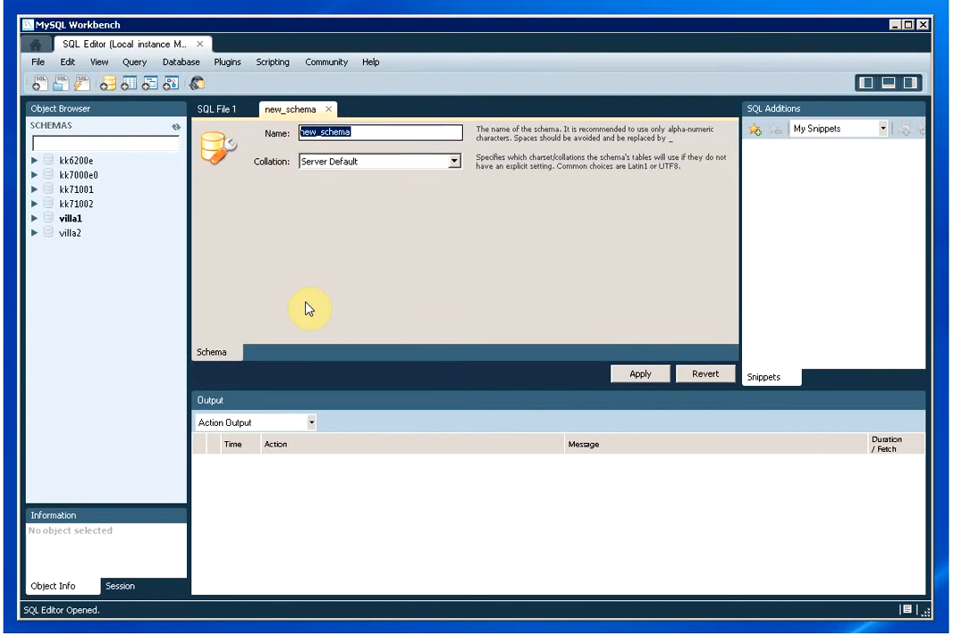
text(konakart)
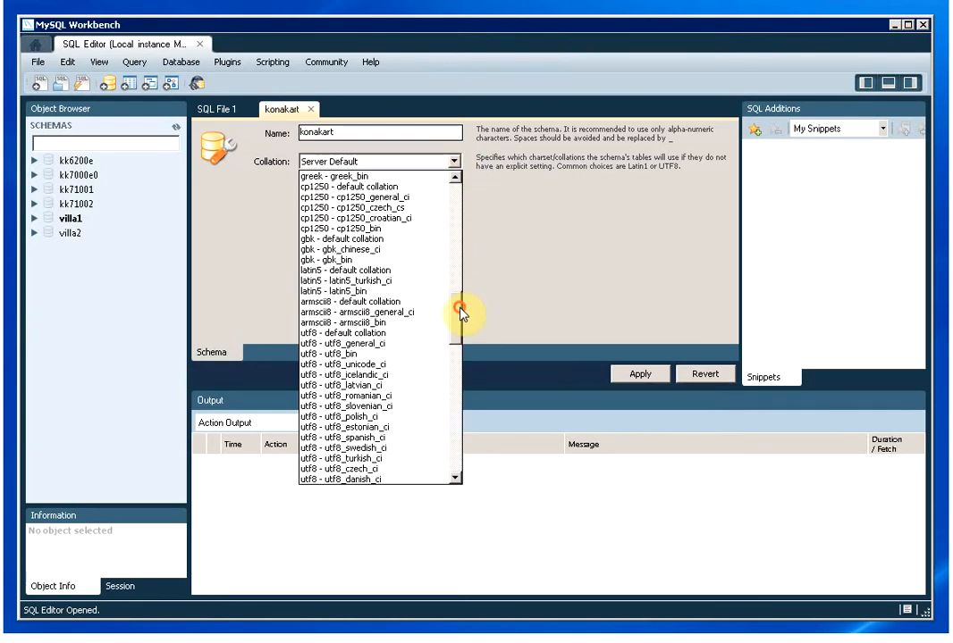
click(358, 332)
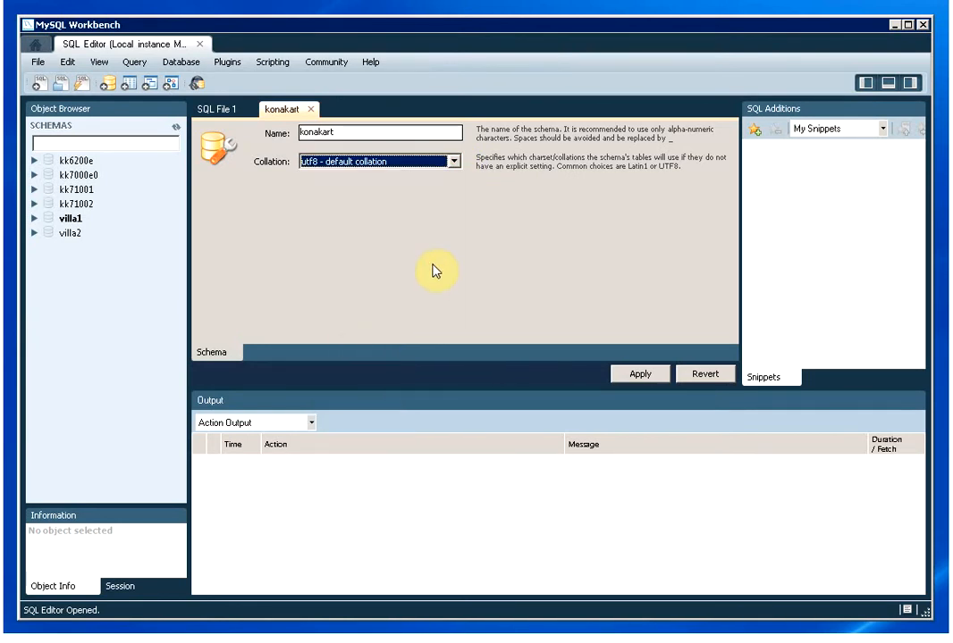
click(640, 374)
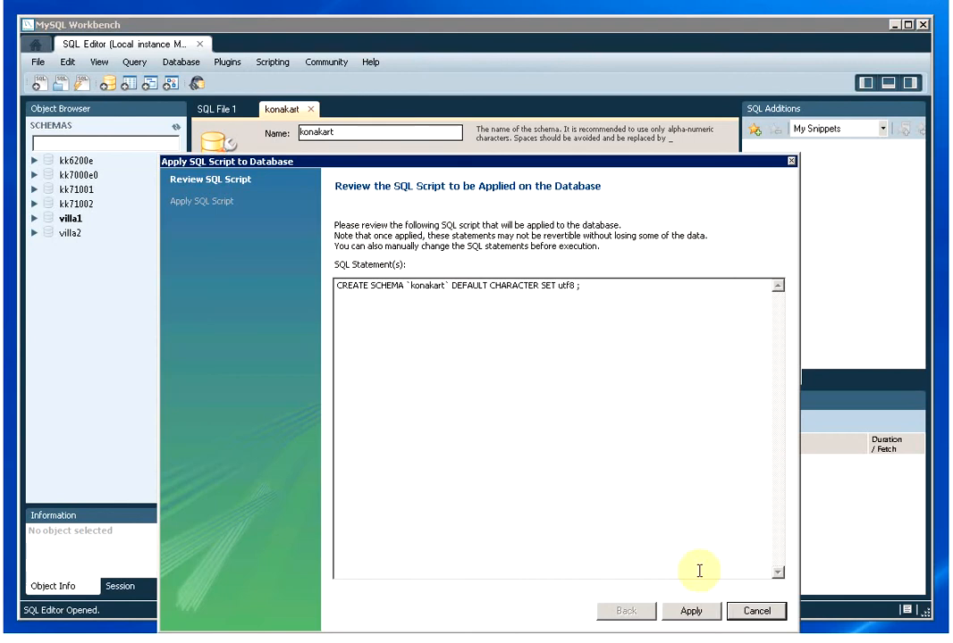
click(692, 611)
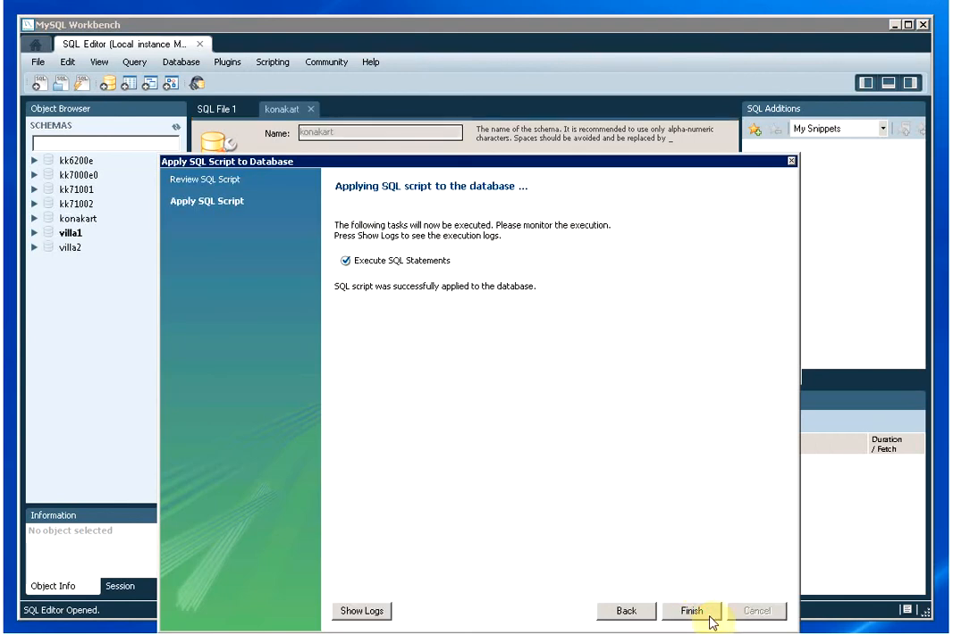
click(690, 611)
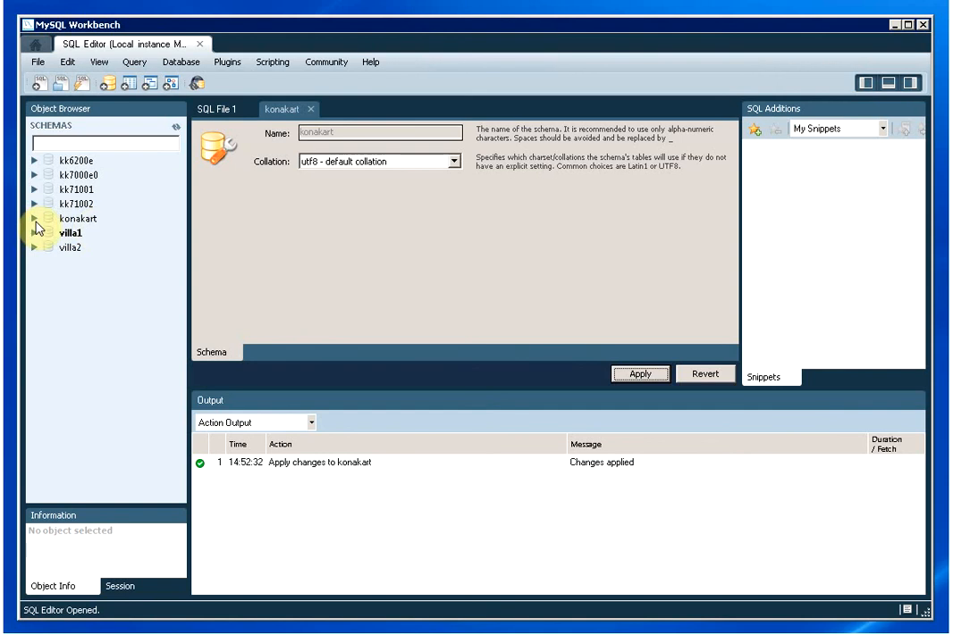
click(36, 218)
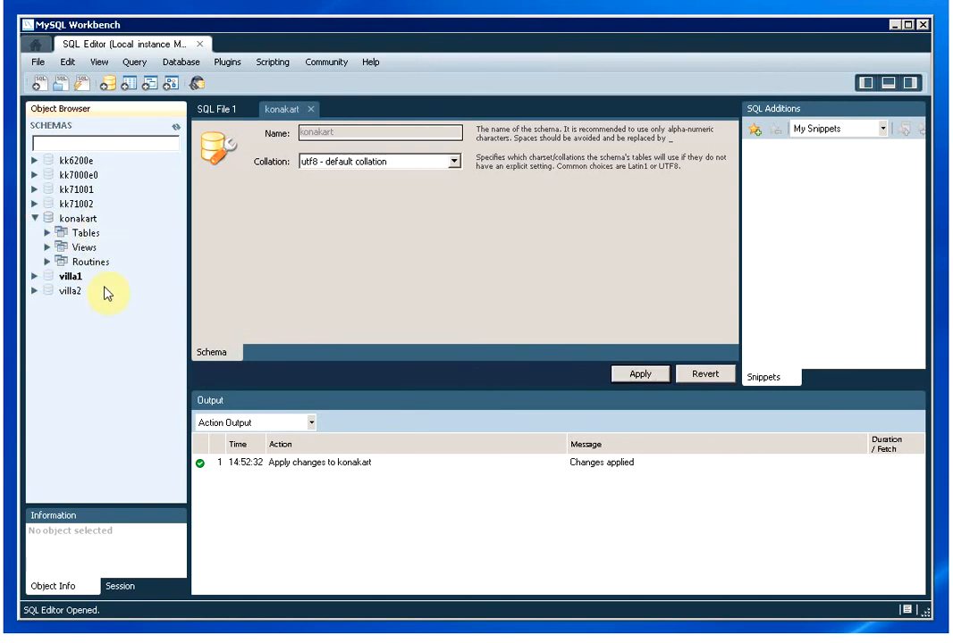